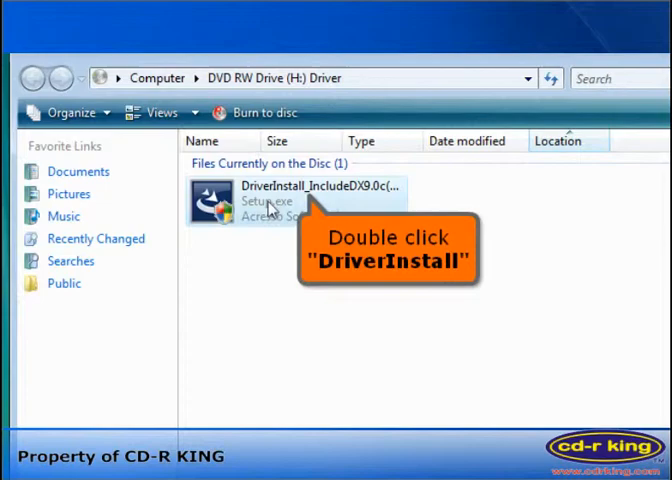
Step: Launch DriverInstall_IncludeDX9.0c Setup.exe from the DVD drive window
{"action": "double_click", "coordinate": [290, 200]}
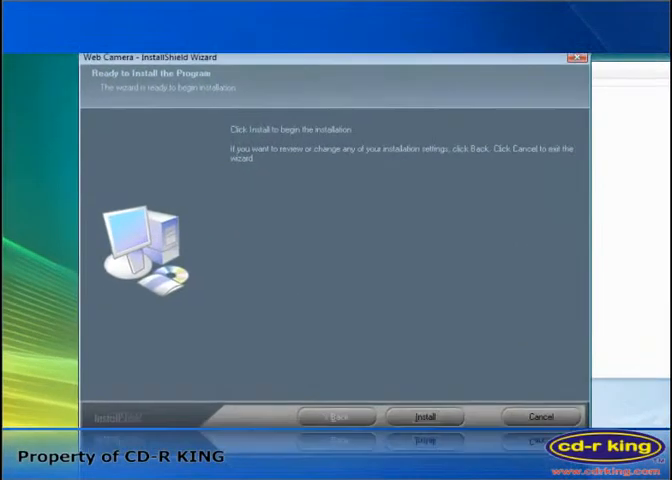
Step: Start the Web Camera installation from the Ready to Install page
{"action": "left_click", "coordinate": [426, 416]}
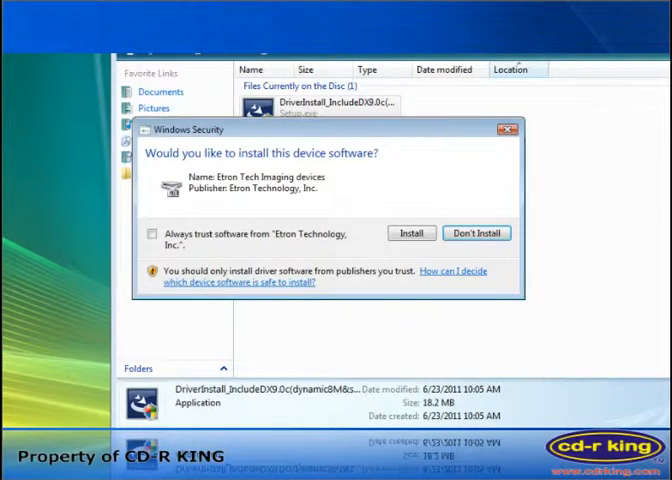
Step: Always trust Etron Technology software, install the imaging device driver, and finish the wizard
{"action": "left_click", "coordinate": [96, 250]}
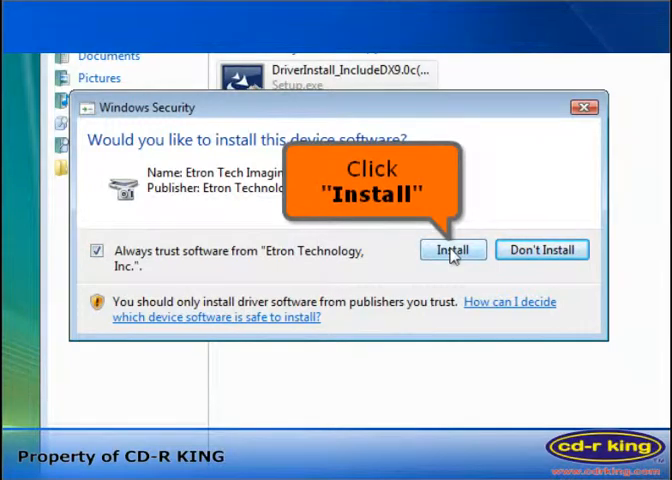
{"action": "left_click", "coordinate": [452, 250]}
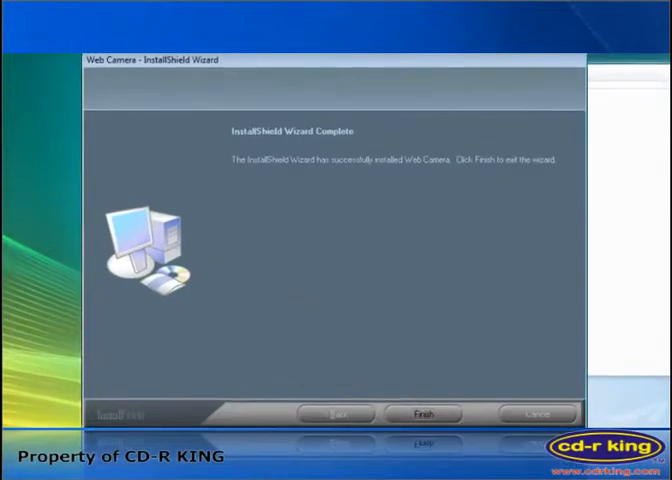
{"action": "left_click", "coordinate": [424, 412]}
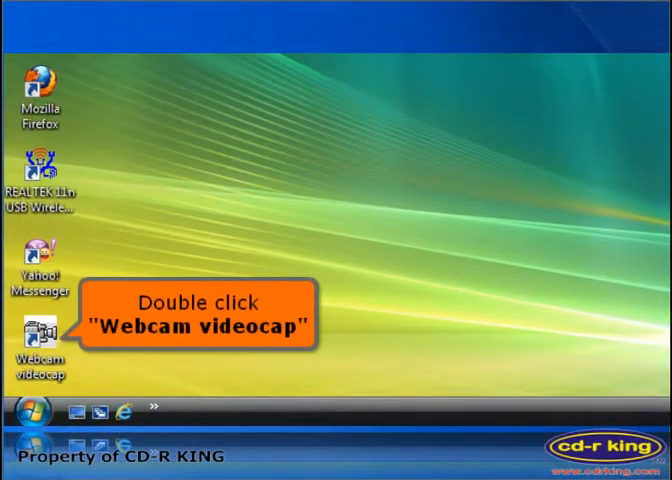
Step: Launch Webcam videocap from its desktop shortcut
{"action": "double_click", "coordinate": [36, 332]}
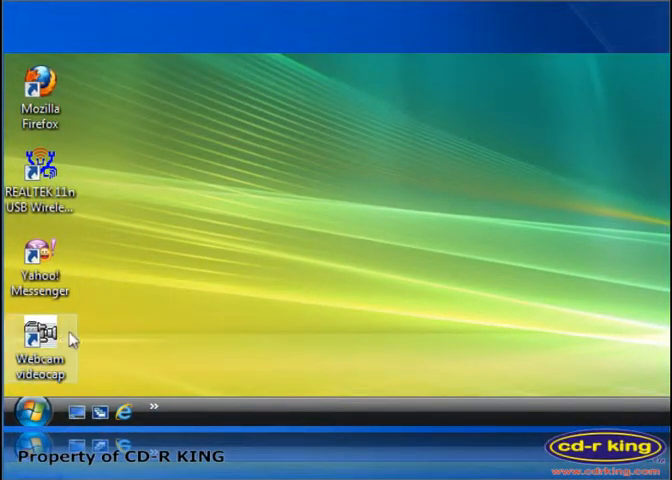